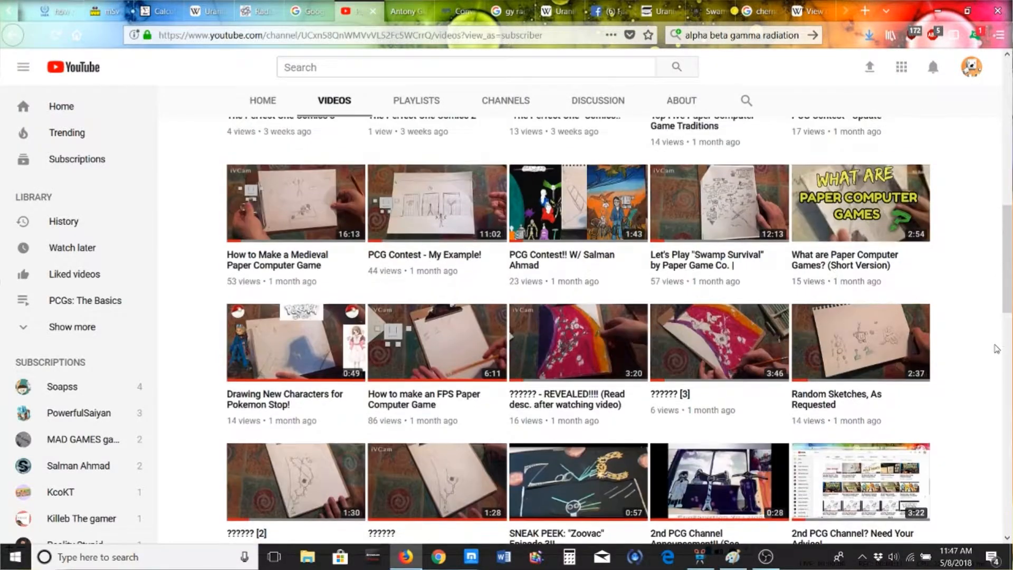
pyautogui.scroll(-3)
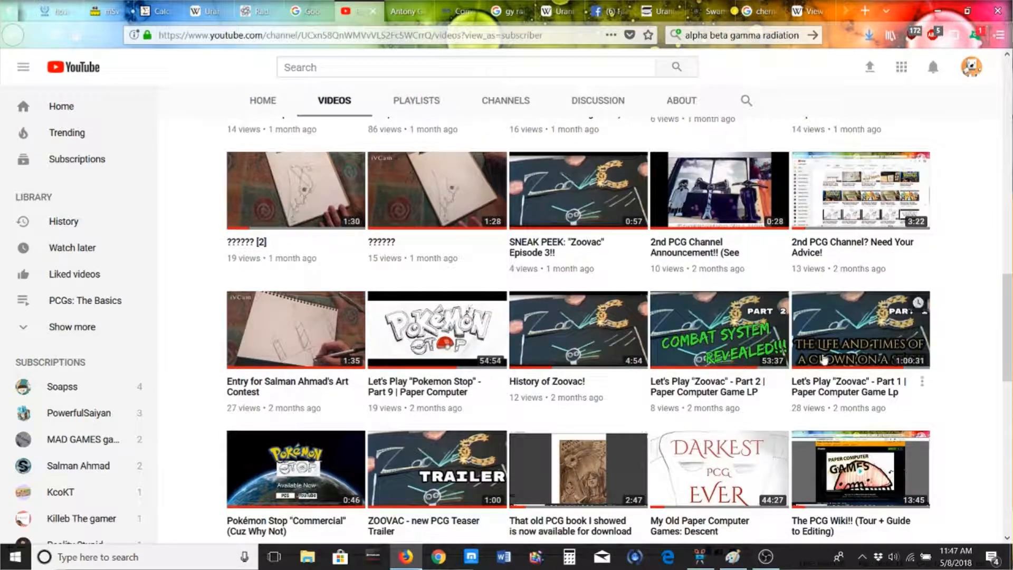
pyautogui.moveTo(804, 268)
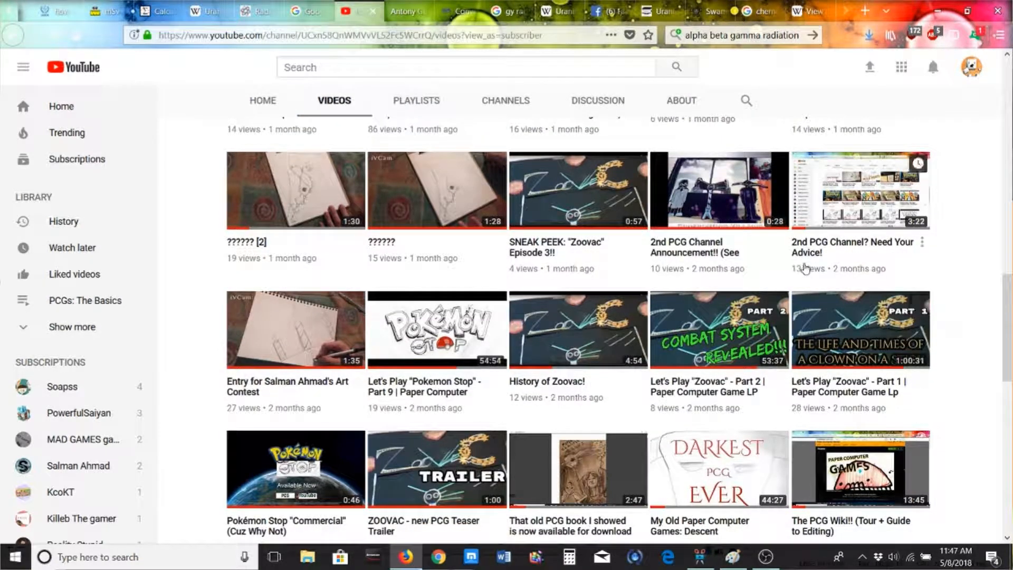